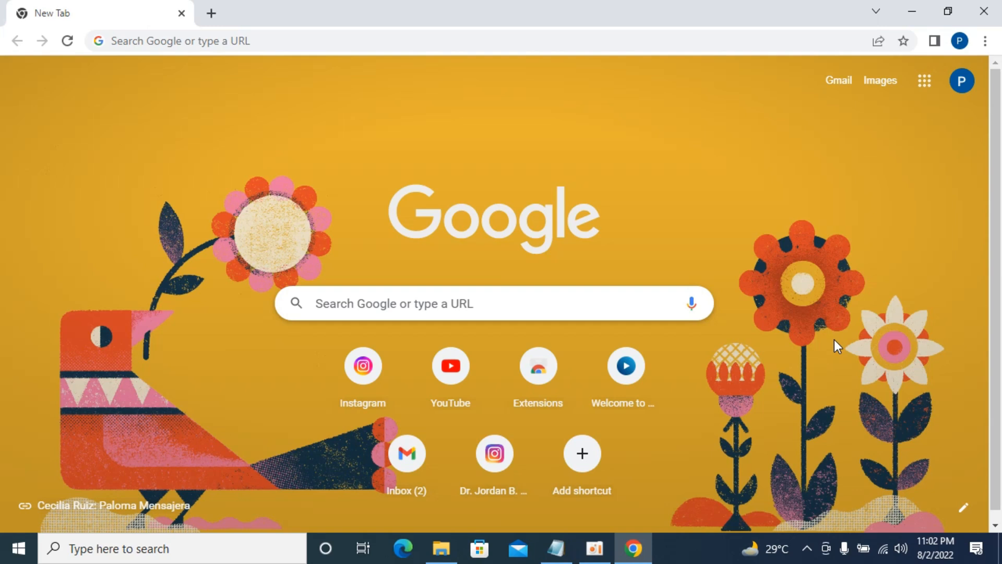
mouse_move(829, 205)
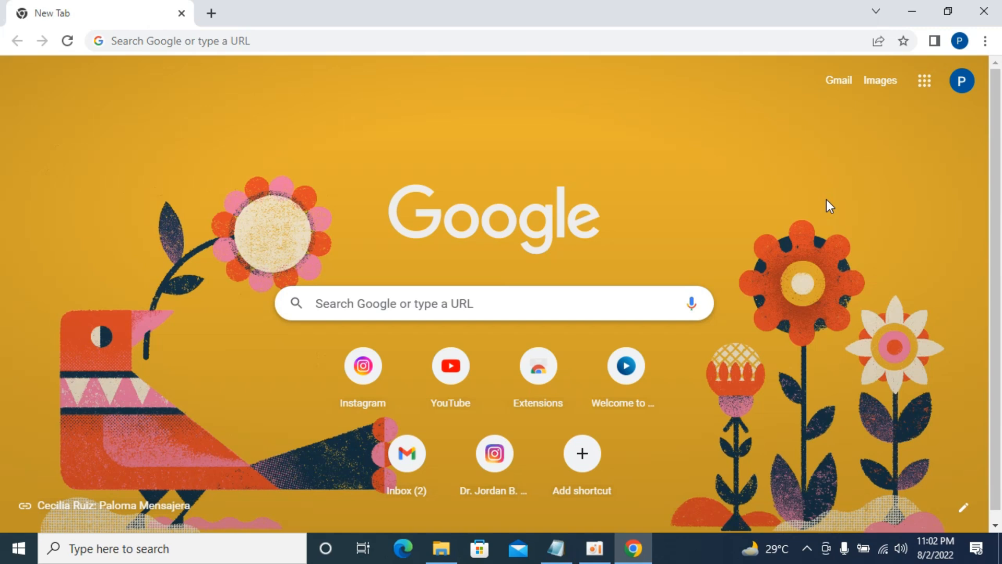
mouse_move(826, 196)
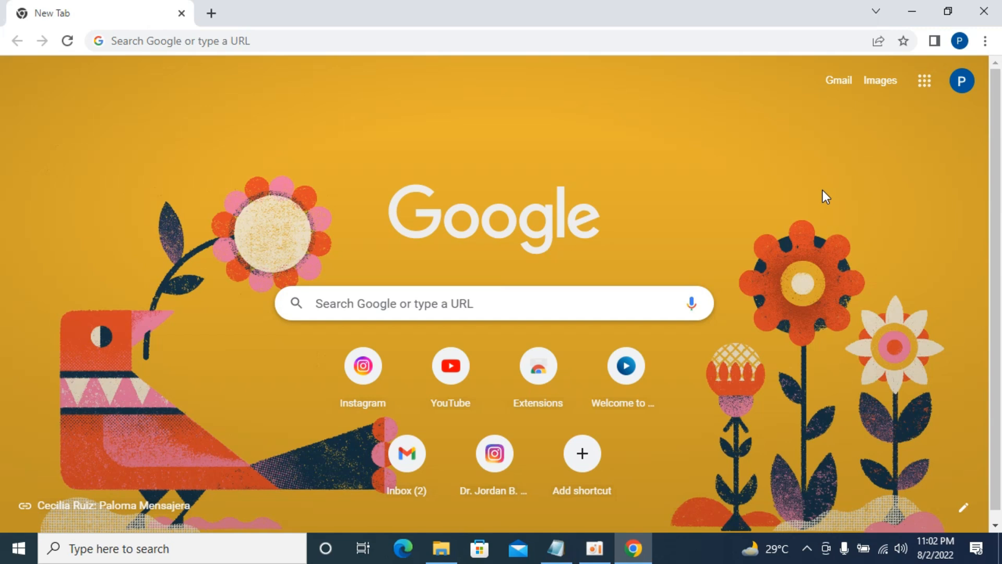
mouse_move(994, 40)
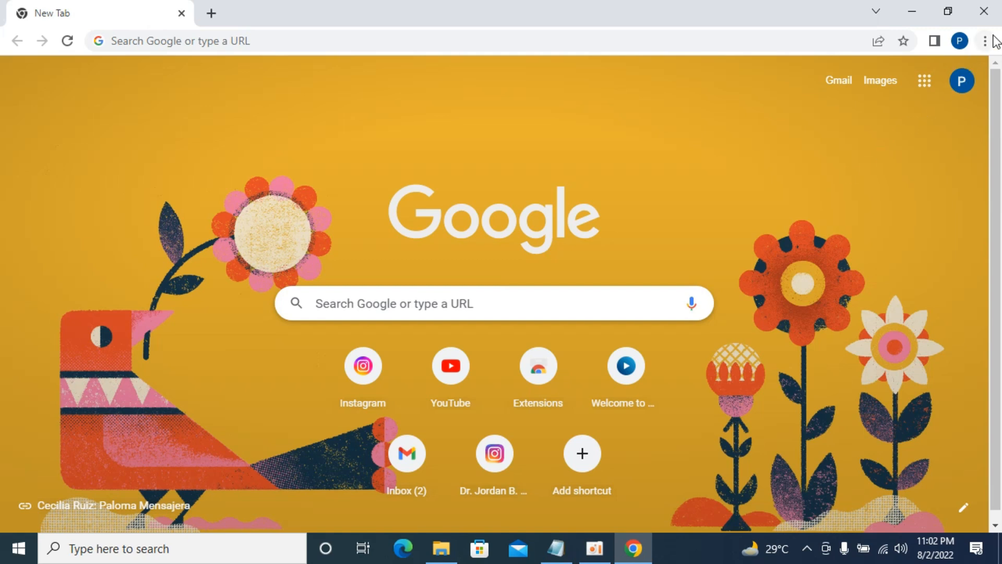
Open Chrome Settings from the three-dot menu and go to the Autofill section
left_click(984, 41)
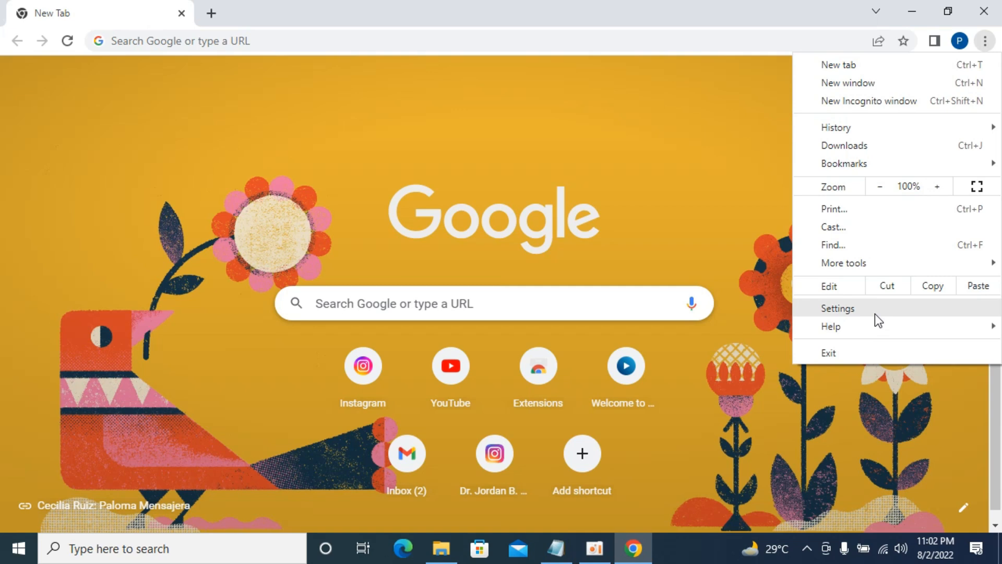
left_click(838, 308)
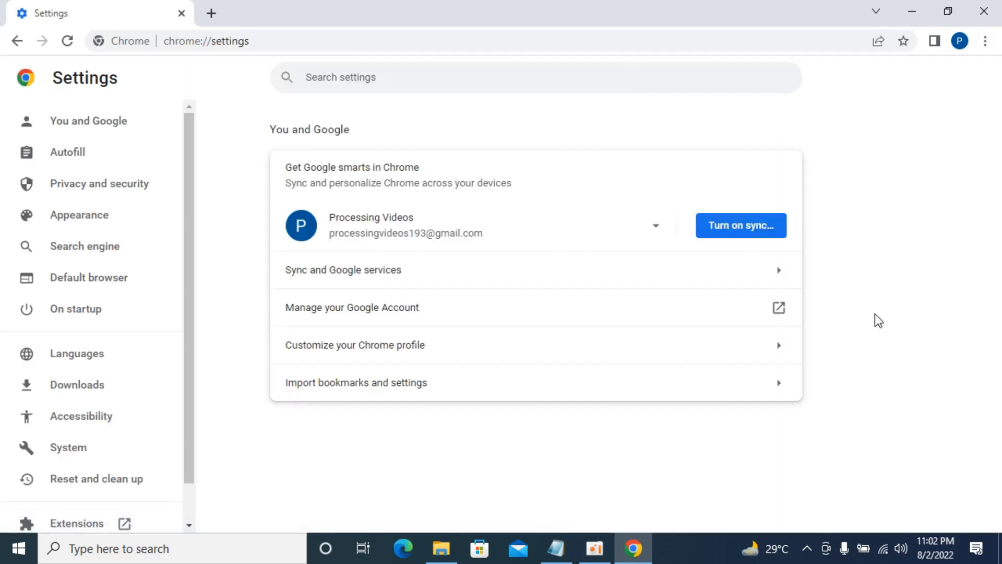
mouse_move(181, 237)
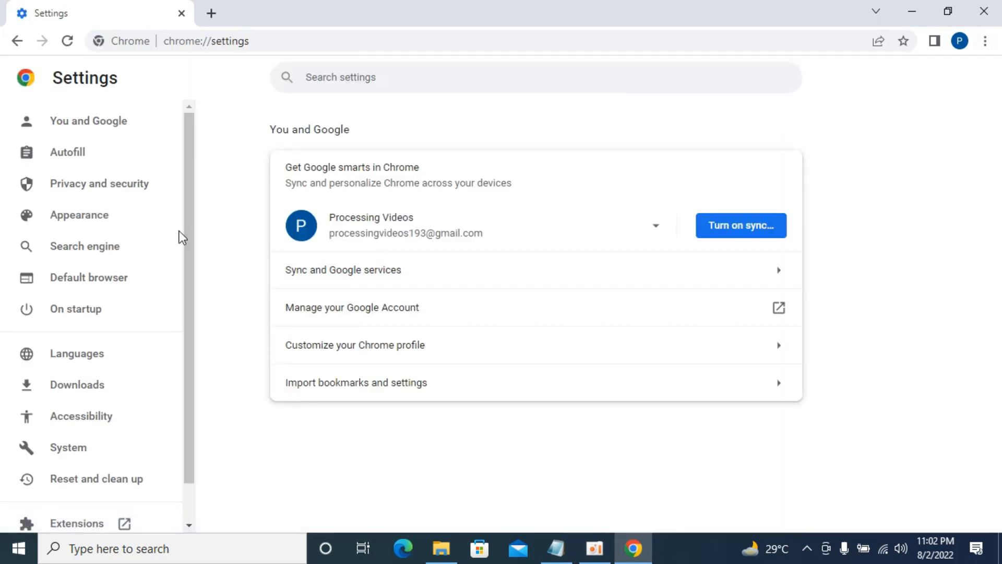
mouse_move(67, 151)
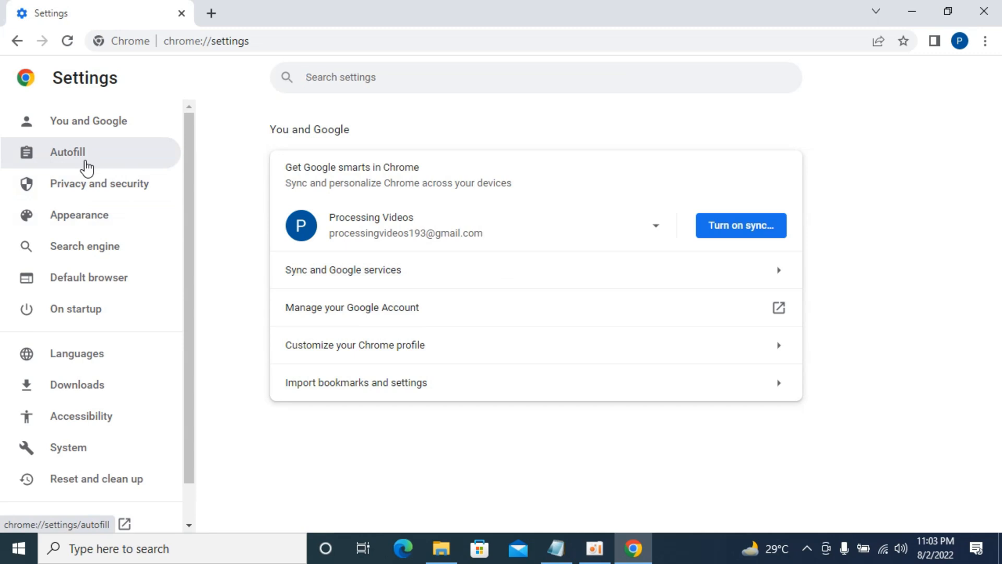
left_click(68, 152)
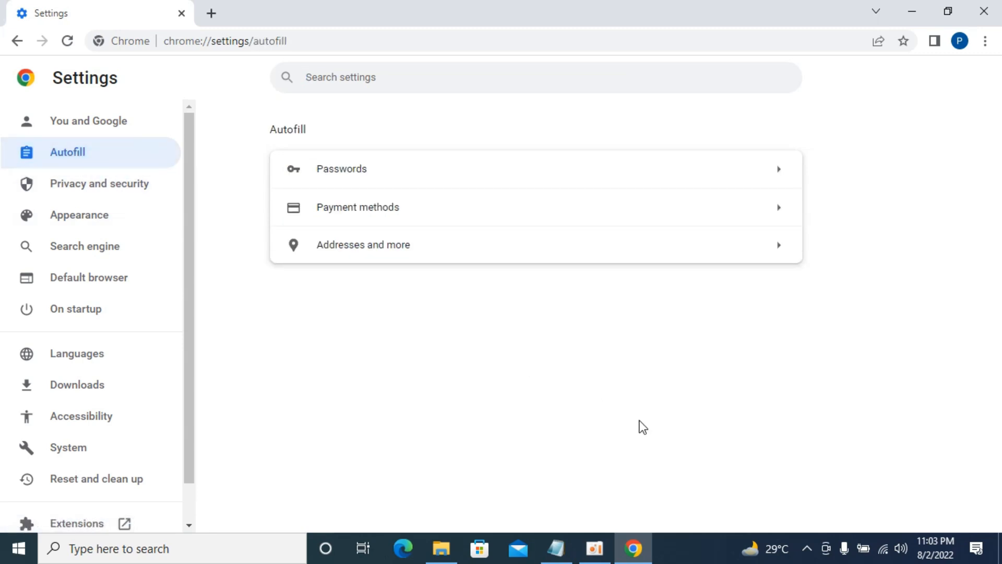
mouse_move(684, 182)
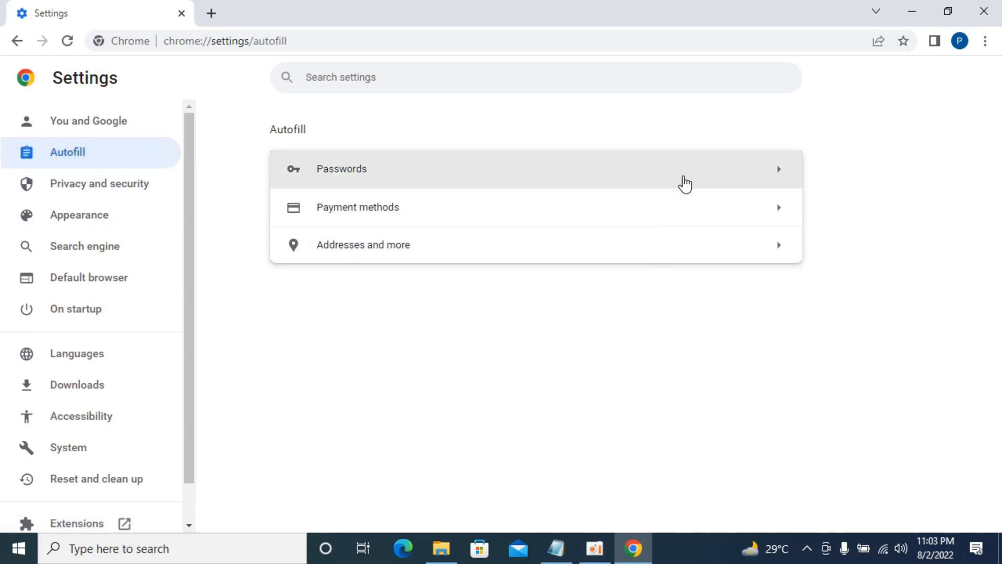
mouse_move(666, 256)
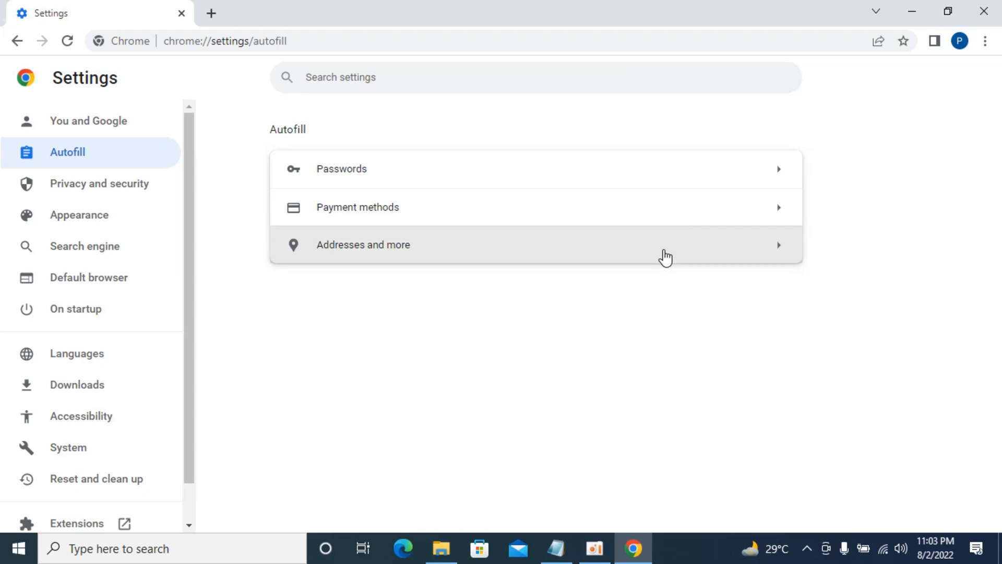
mouse_move(670, 190)
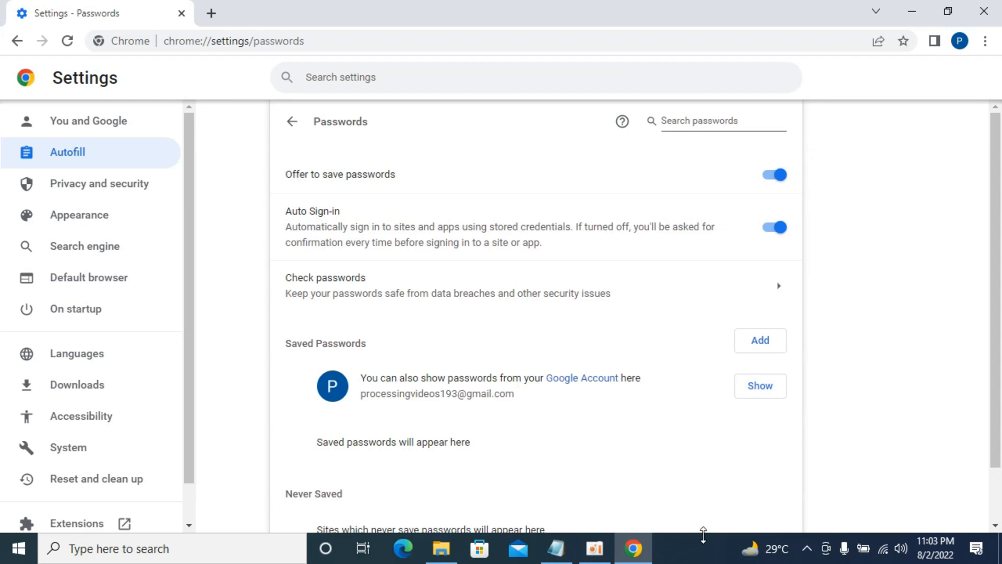
mouse_move(711, 441)
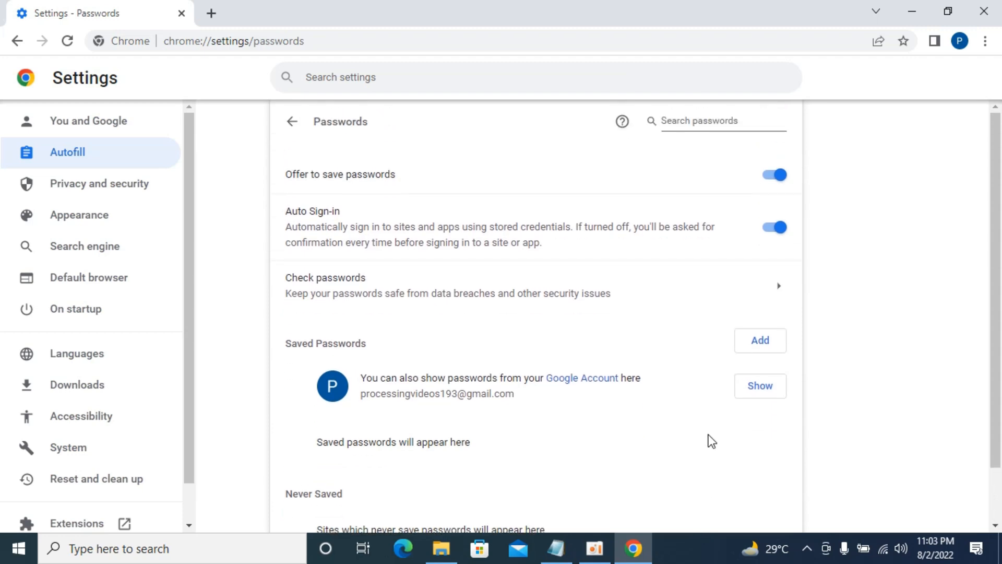
Focus the Search passwords box on the empty Passwords page
left_click(723, 121)
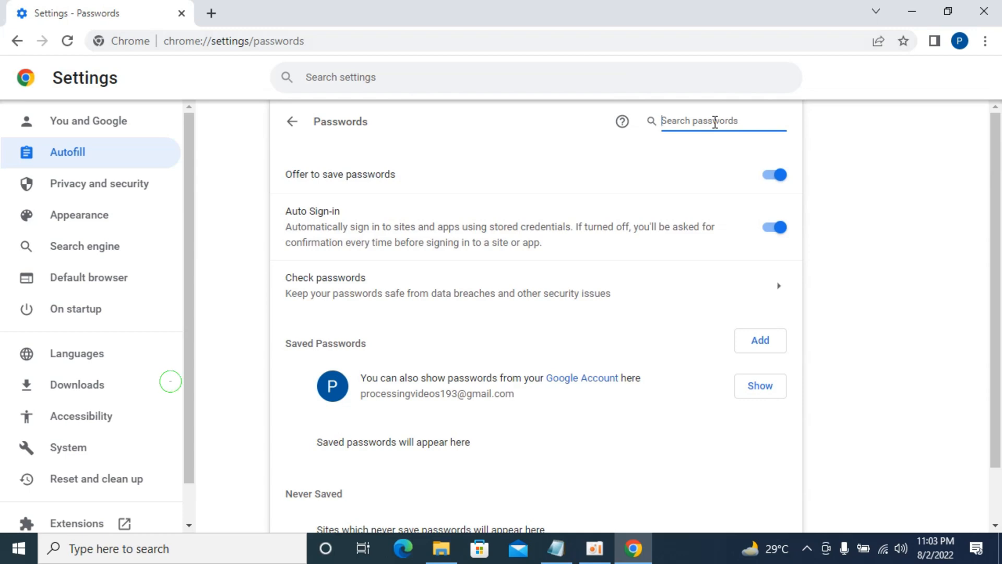
Search saved passwords for 'facebook', finding no matching entries
type("t")
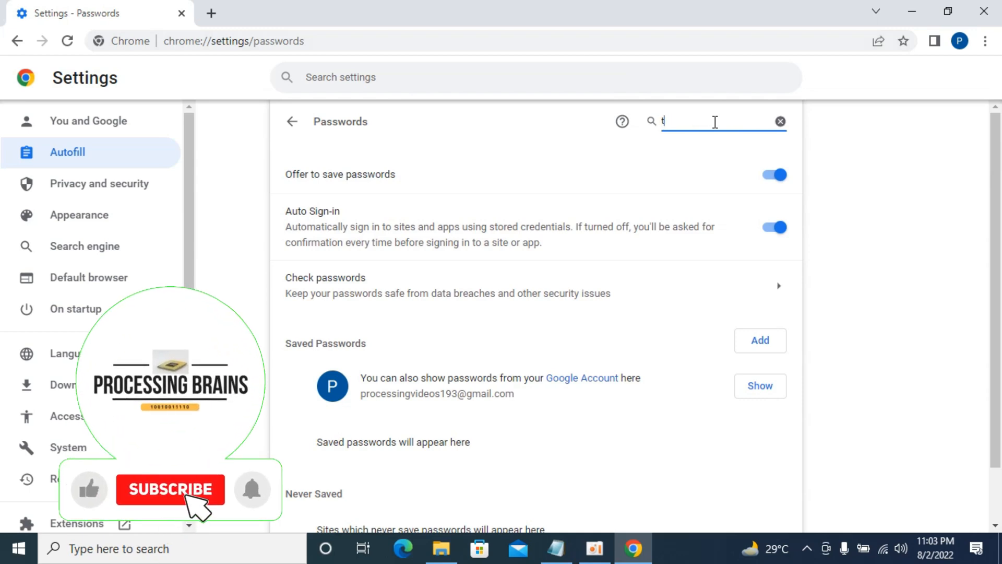
type("w")
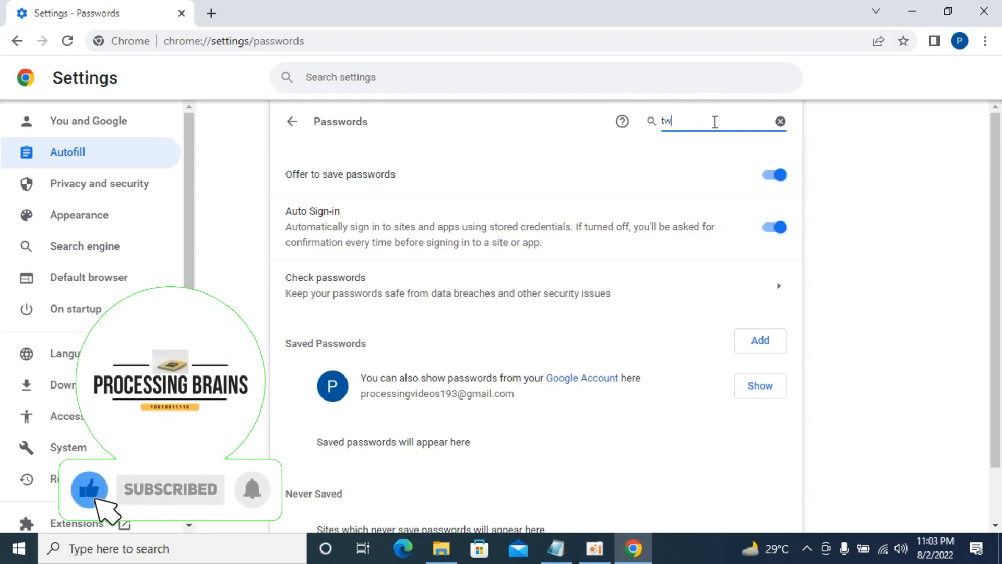
type("fac")
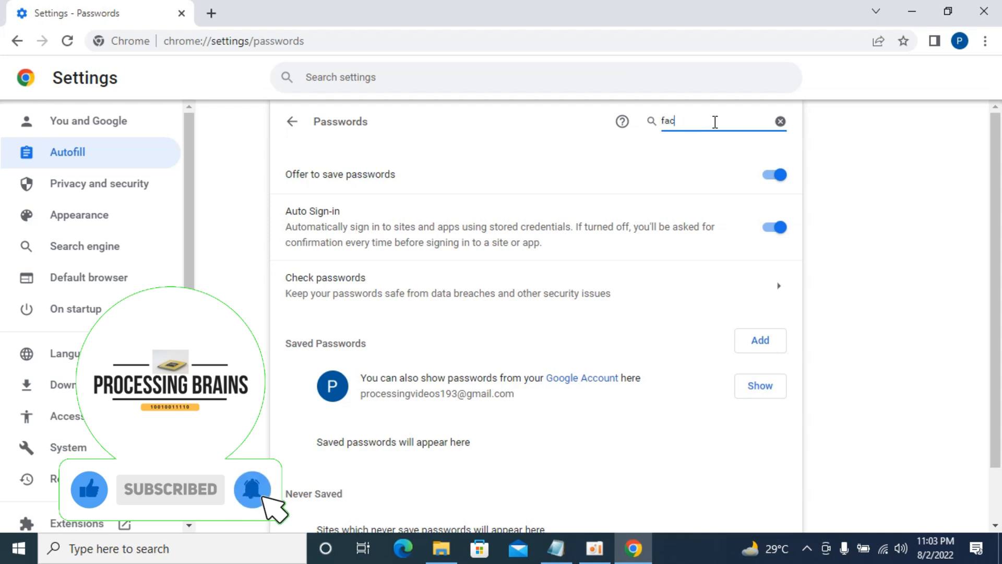
type("ebook")
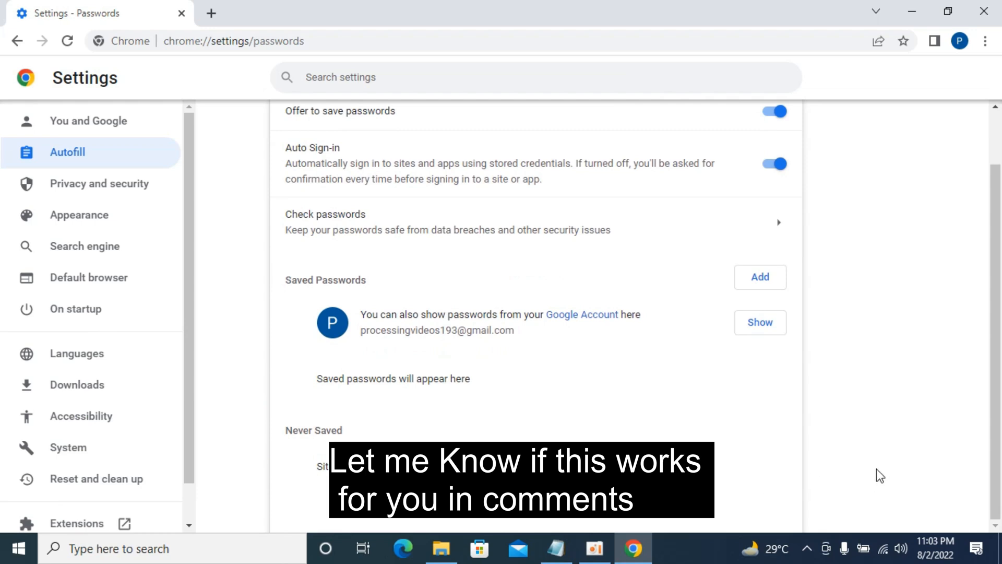
mouse_move(758, 461)
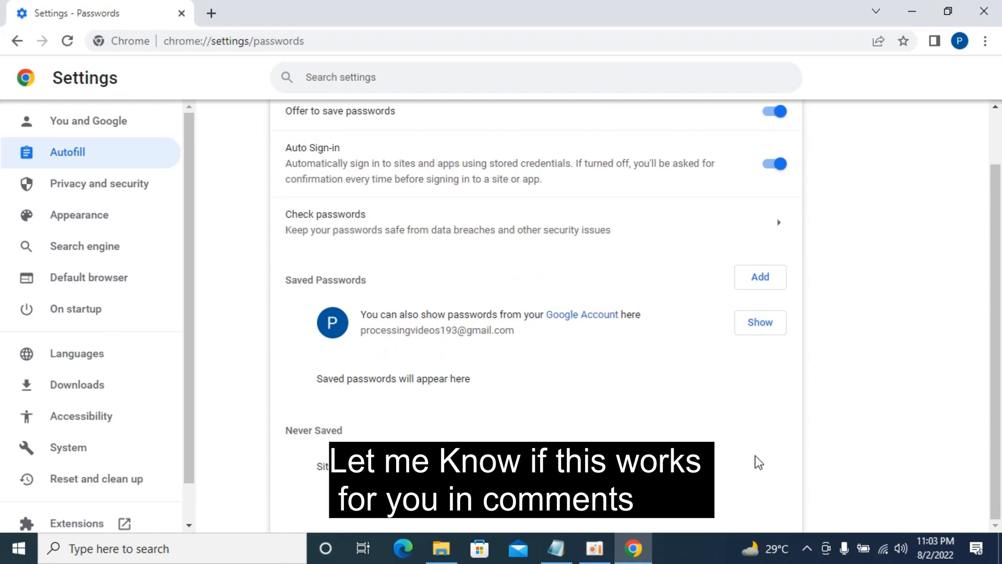
mouse_move(771, 474)
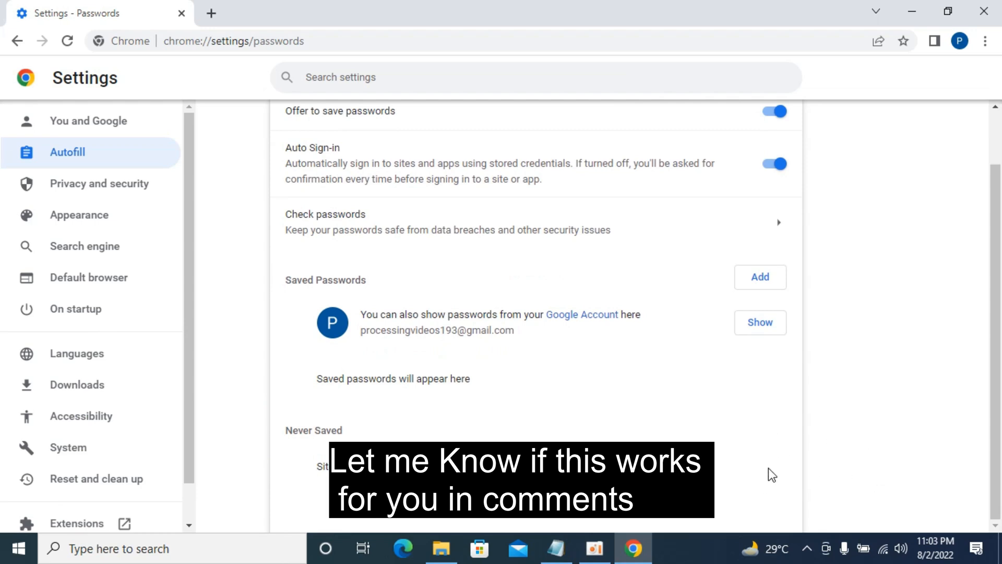
mouse_move(726, 475)
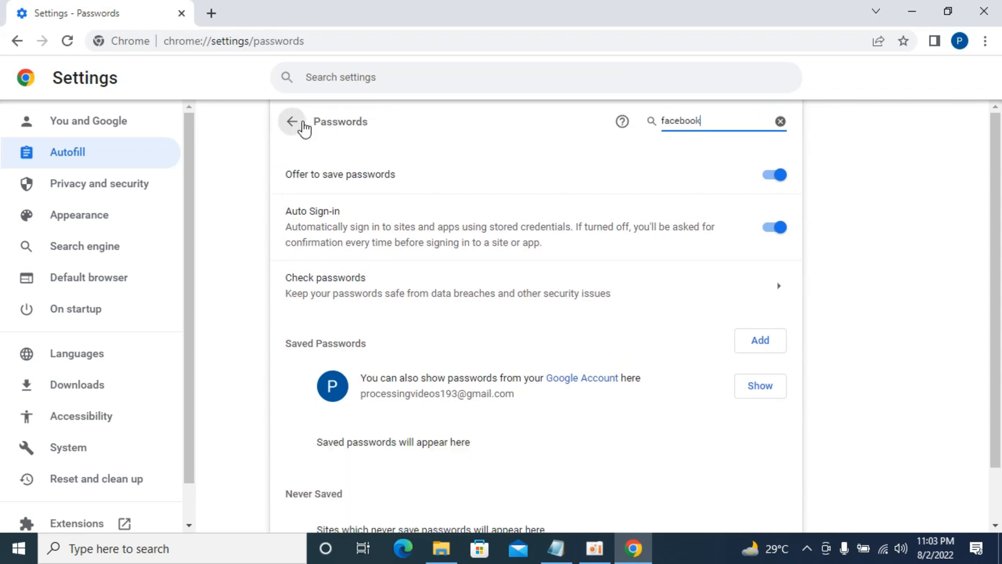
Go back from Passwords to the Autofill overview to reach Payment methods
left_click(293, 121)
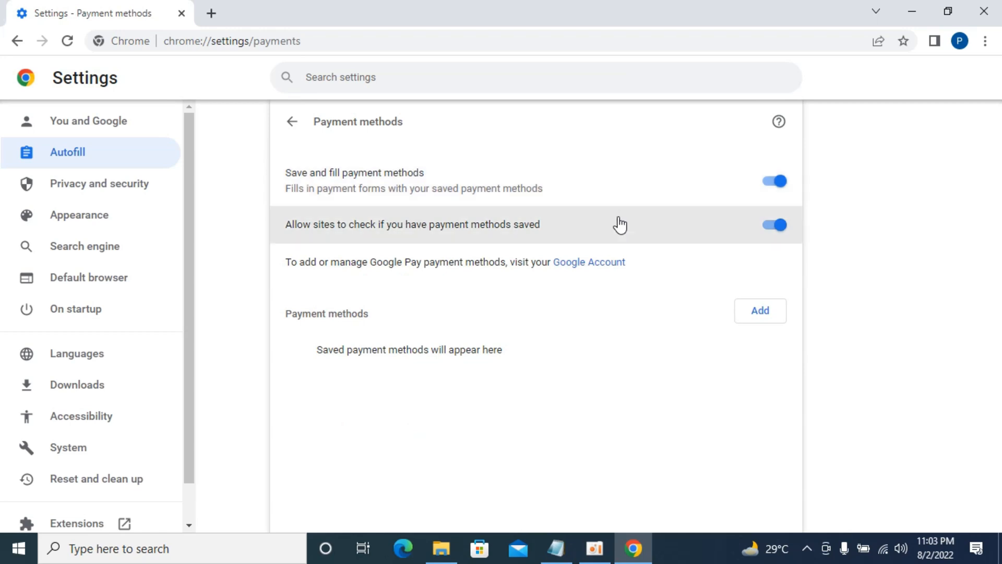
mouse_move(461, 425)
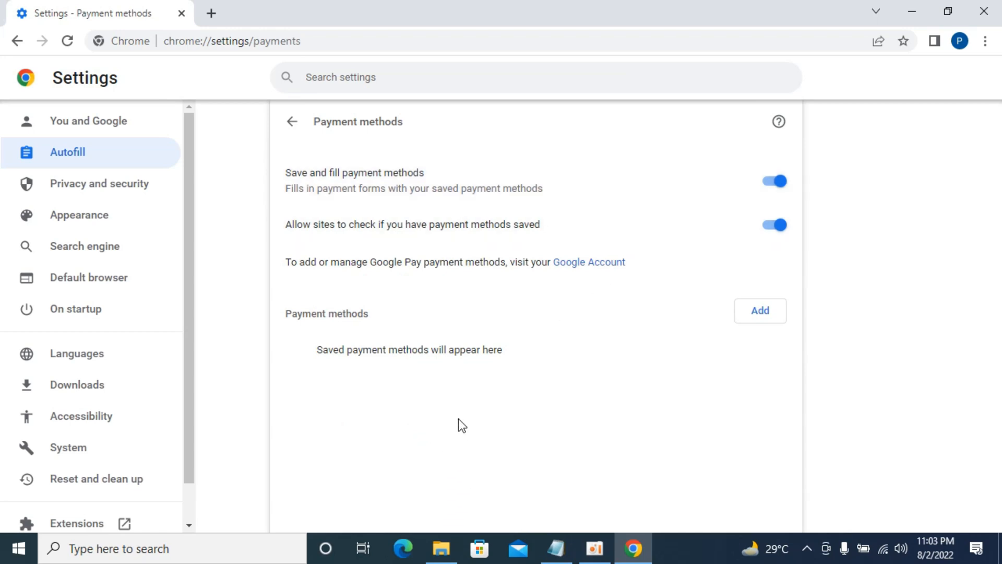
mouse_move(755, 352)
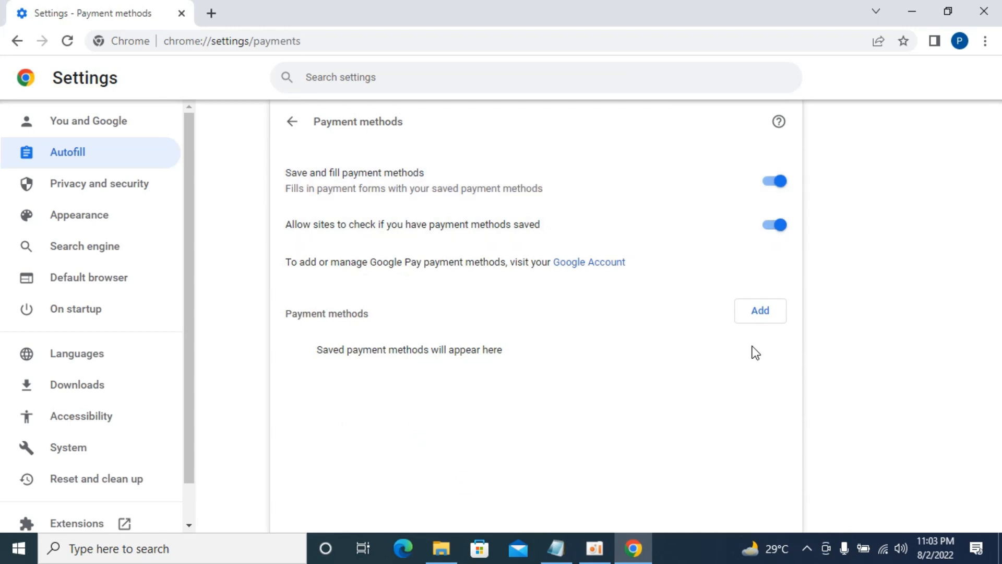
mouse_move(727, 358)
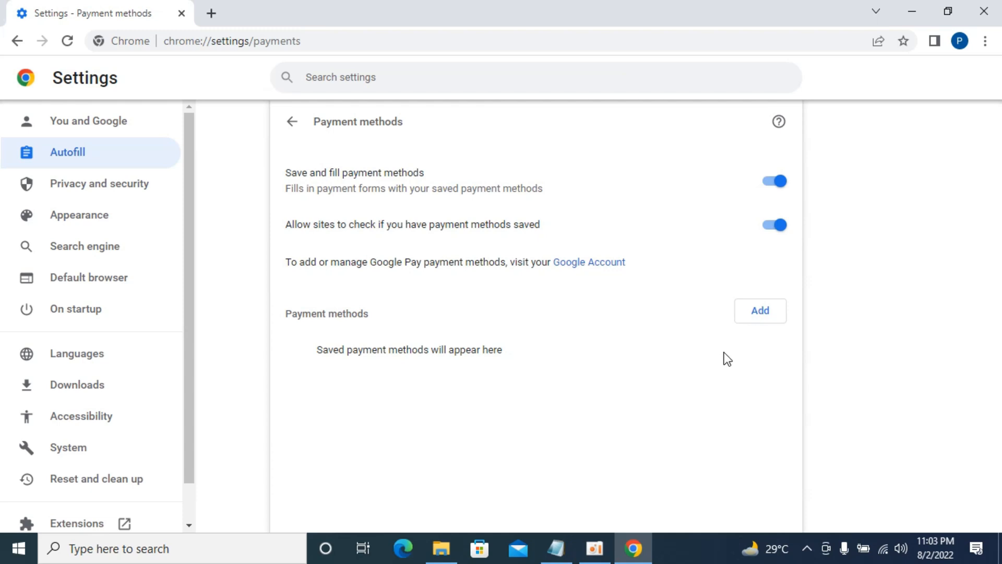
mouse_move(757, 374)
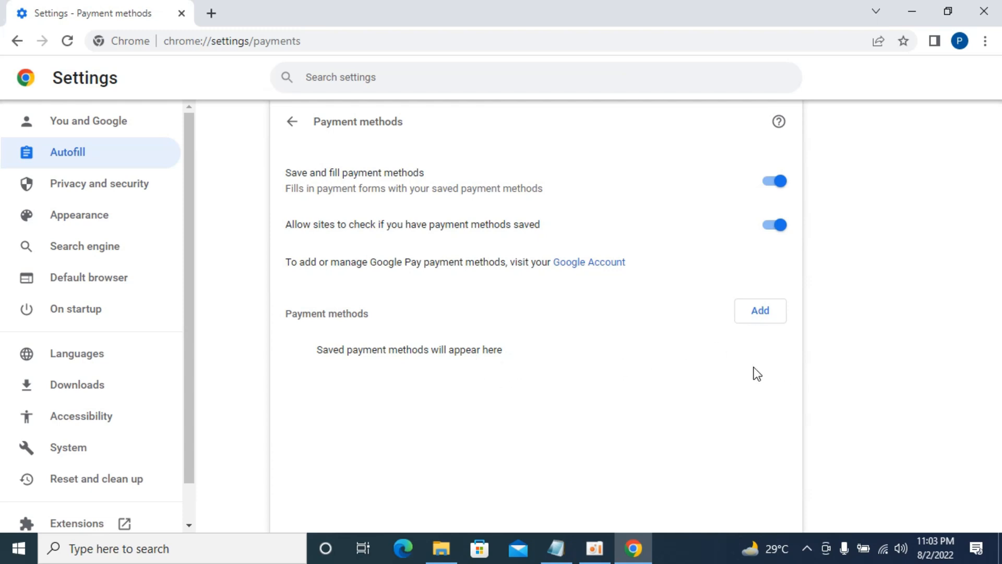
View the empty Addresses and more page, then return to Autofill
left_click(291, 122)
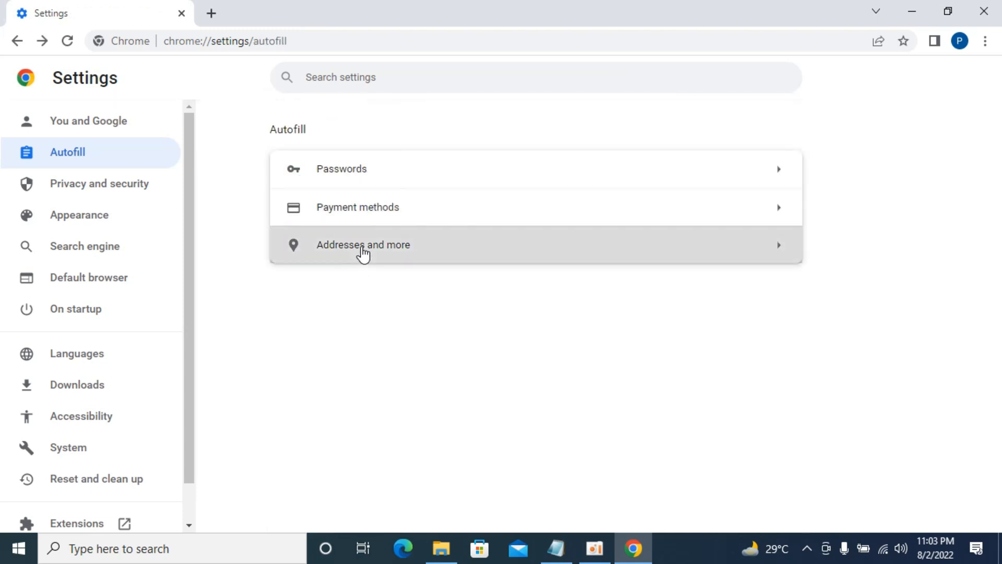
left_click(362, 245)
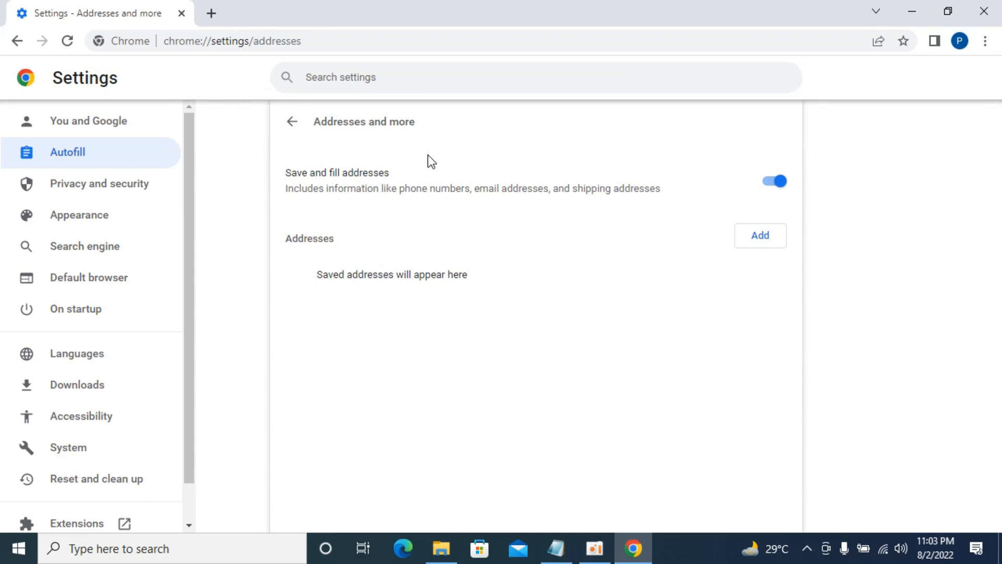
left_click(292, 121)
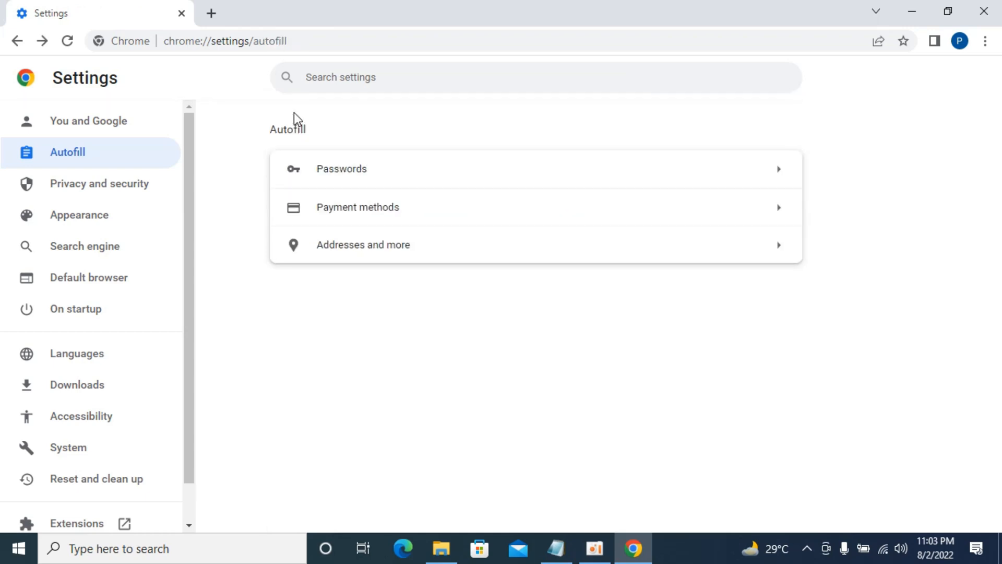